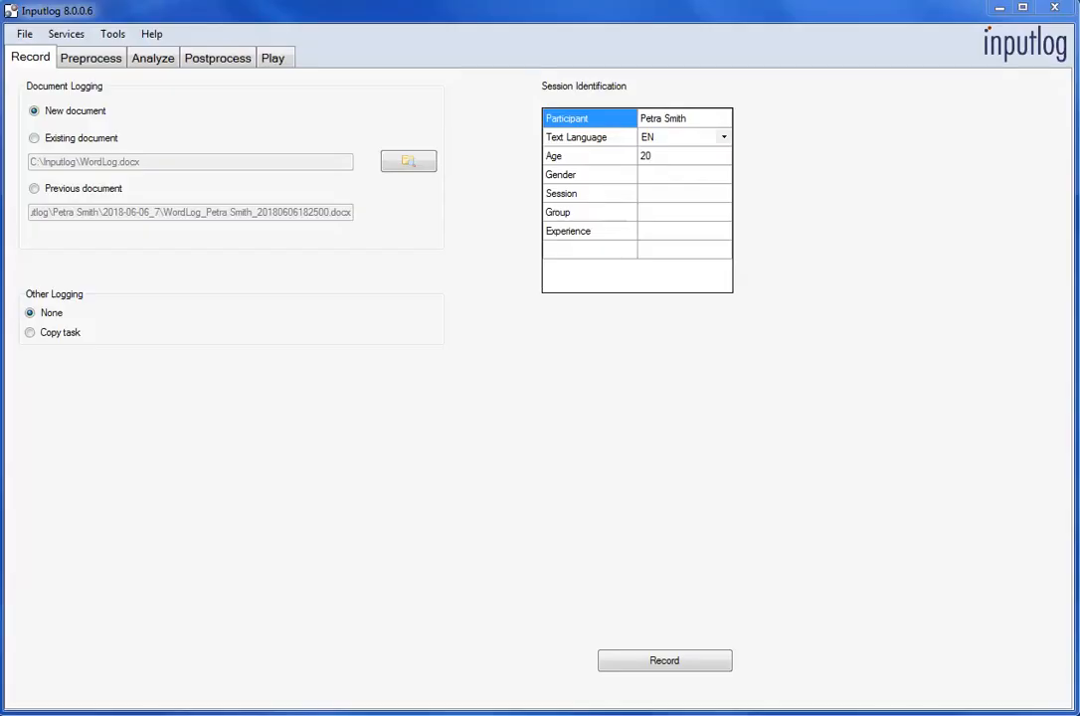
{"action": "left_click", "coordinate": [167, 55]}
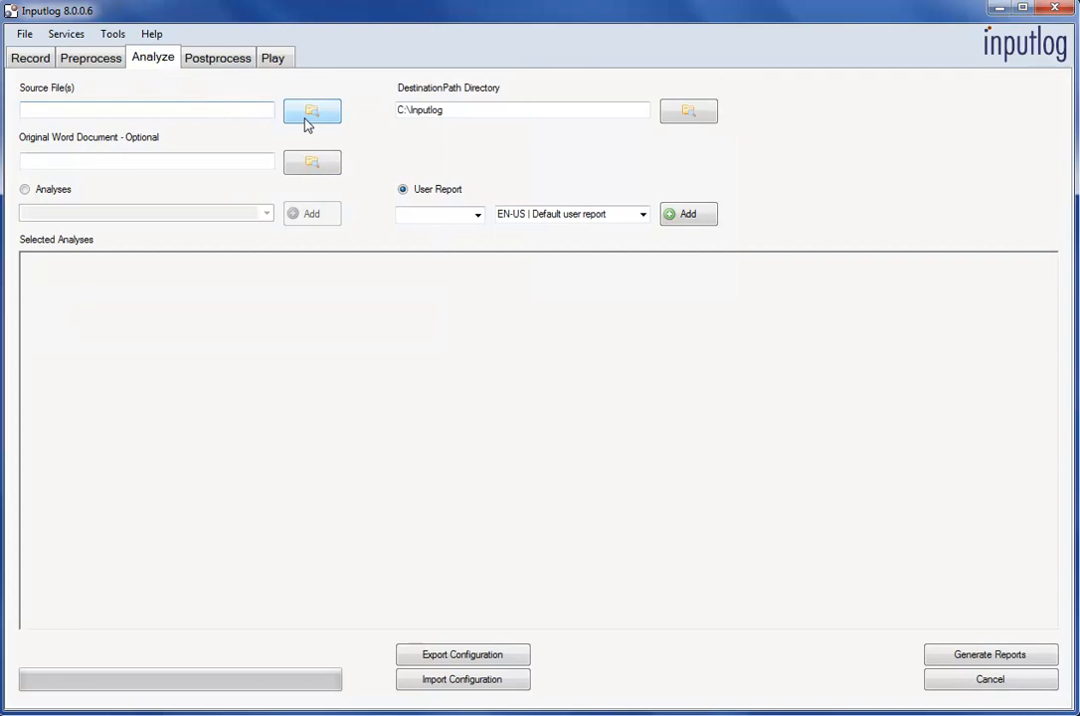
{"action": "left_click", "coordinate": [310, 109]}
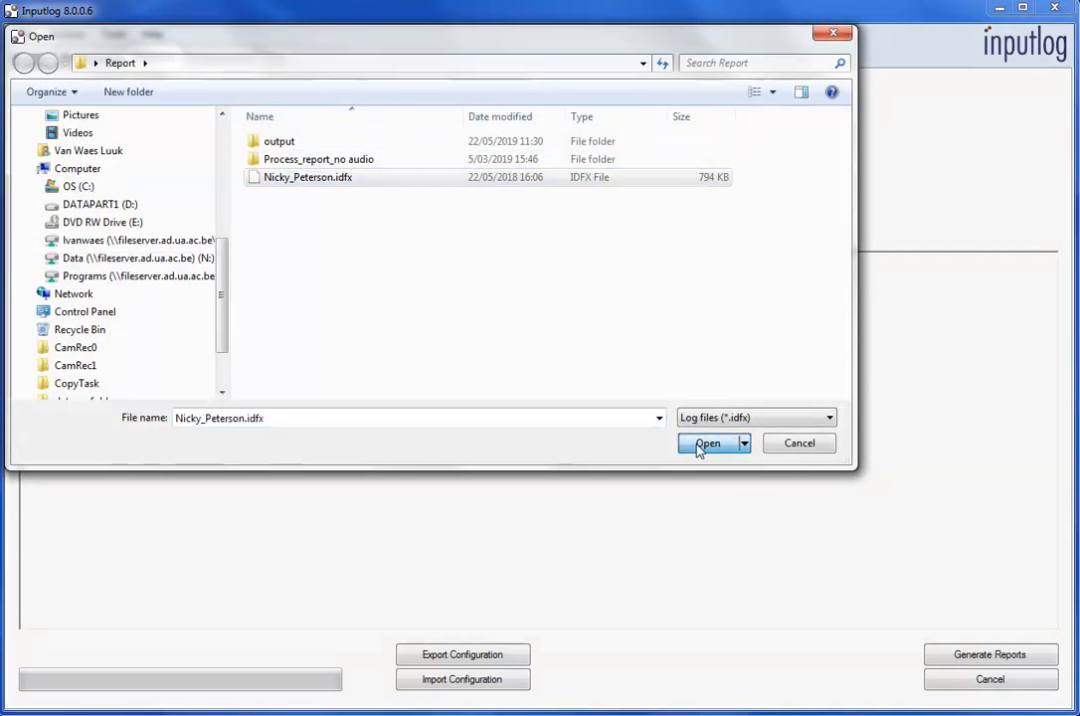
{"action": "left_click", "coordinate": [708, 443]}
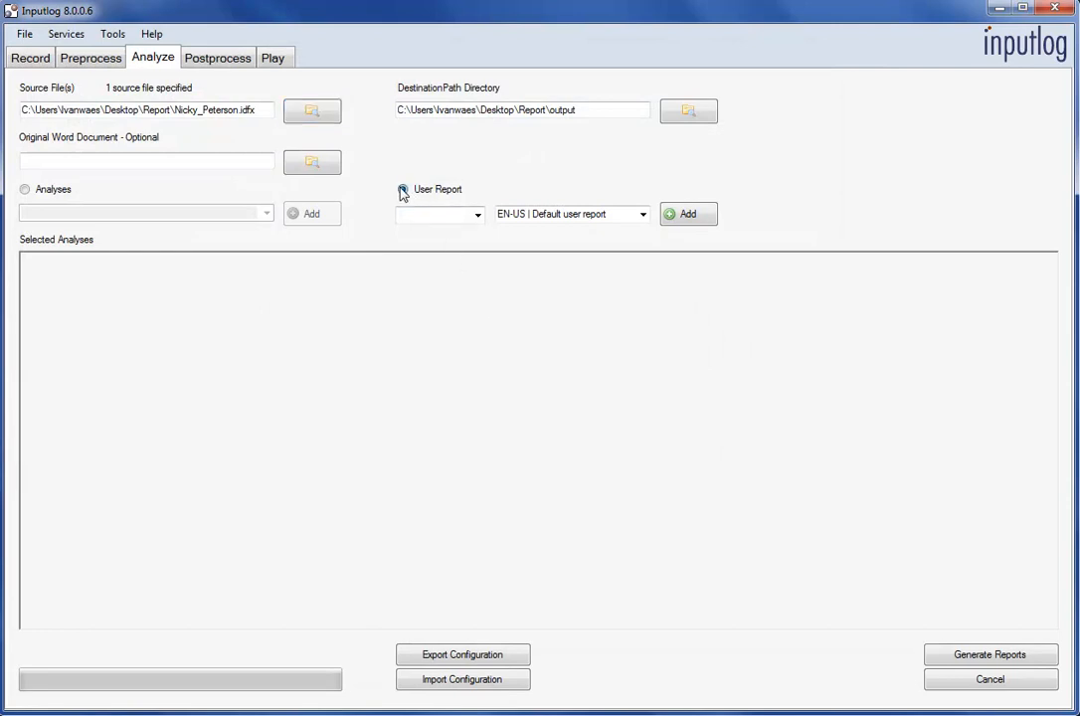
- Choose the User Report output and keep PDF as its format
{"action": "left_click", "coordinate": [402, 189]}
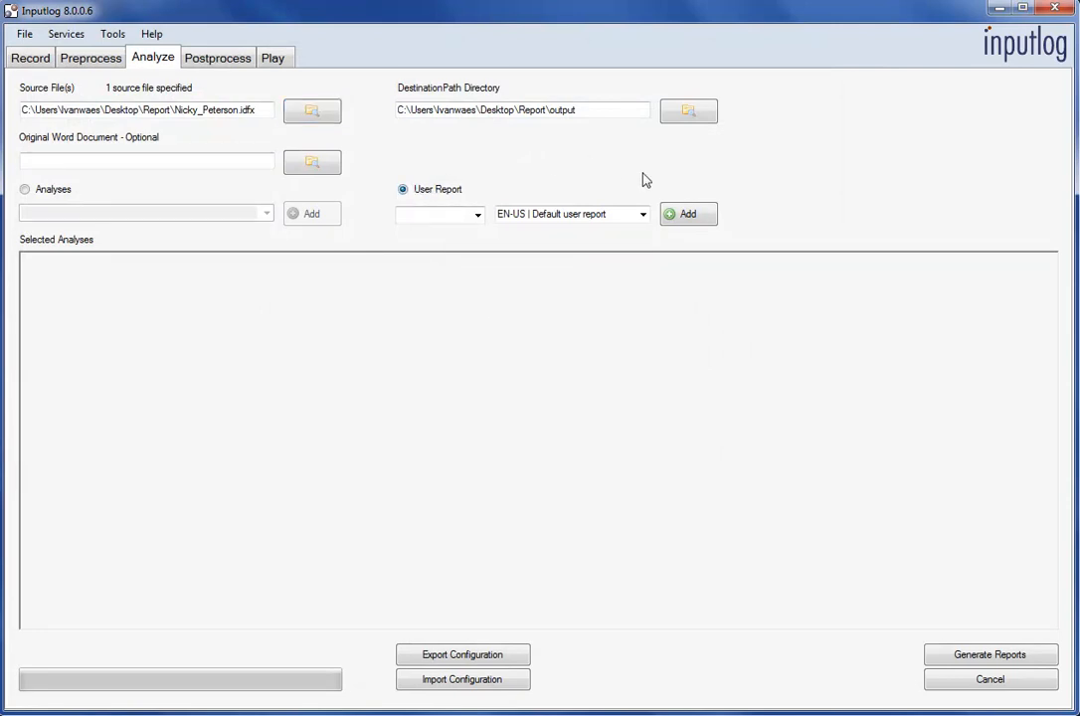
{"action": "left_click", "coordinate": [475, 215]}
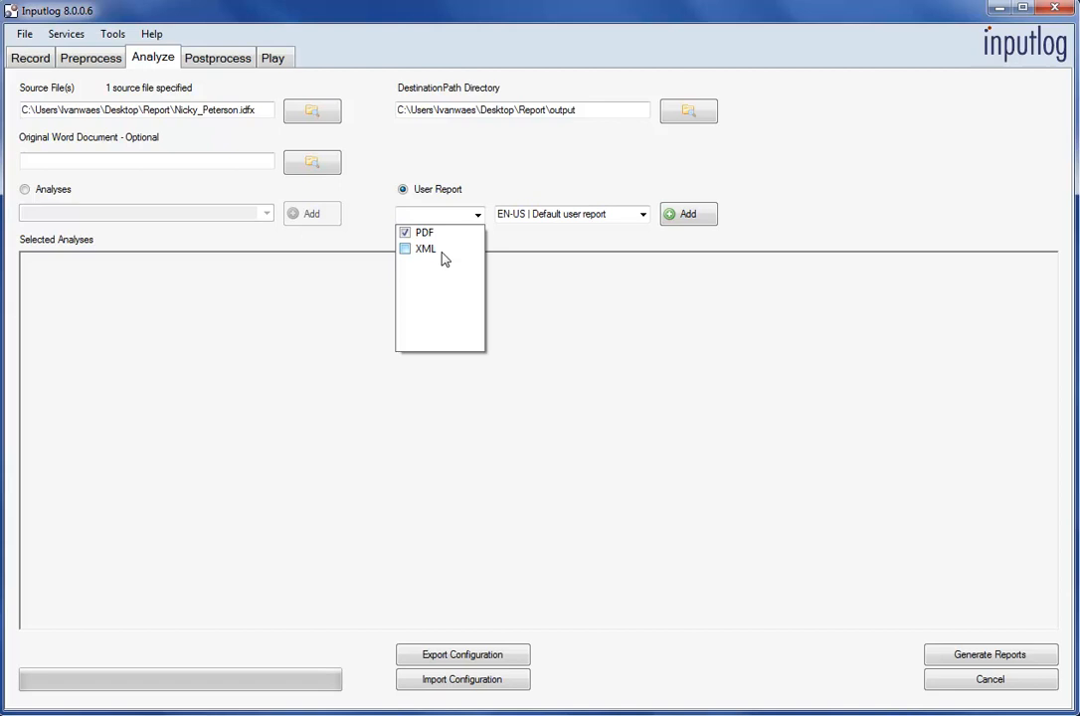
{"action": "left_click", "coordinate": [441, 215]}
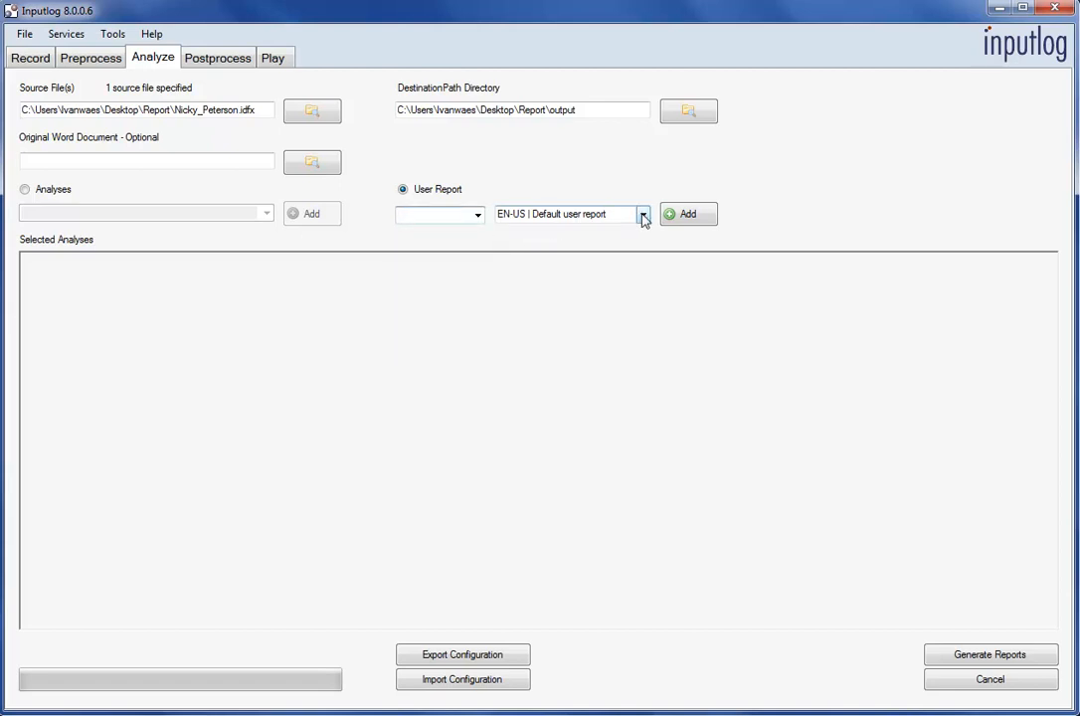
{"action": "left_click", "coordinate": [641, 215]}
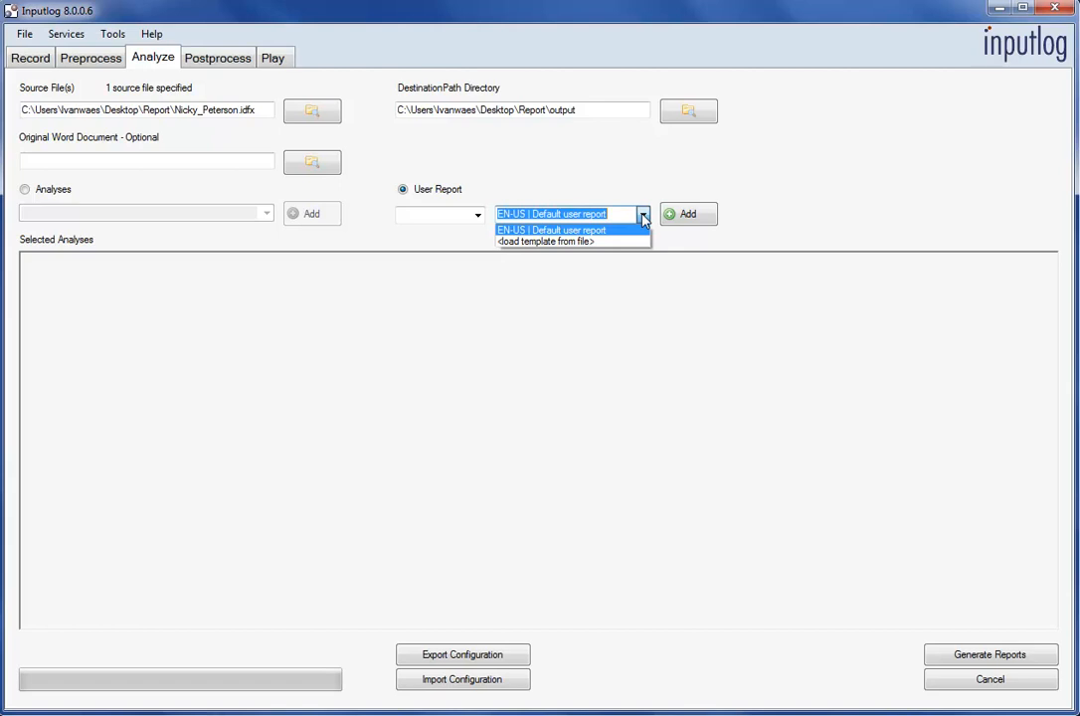
{"action": "mouse_move", "coordinate": [796, 206]}
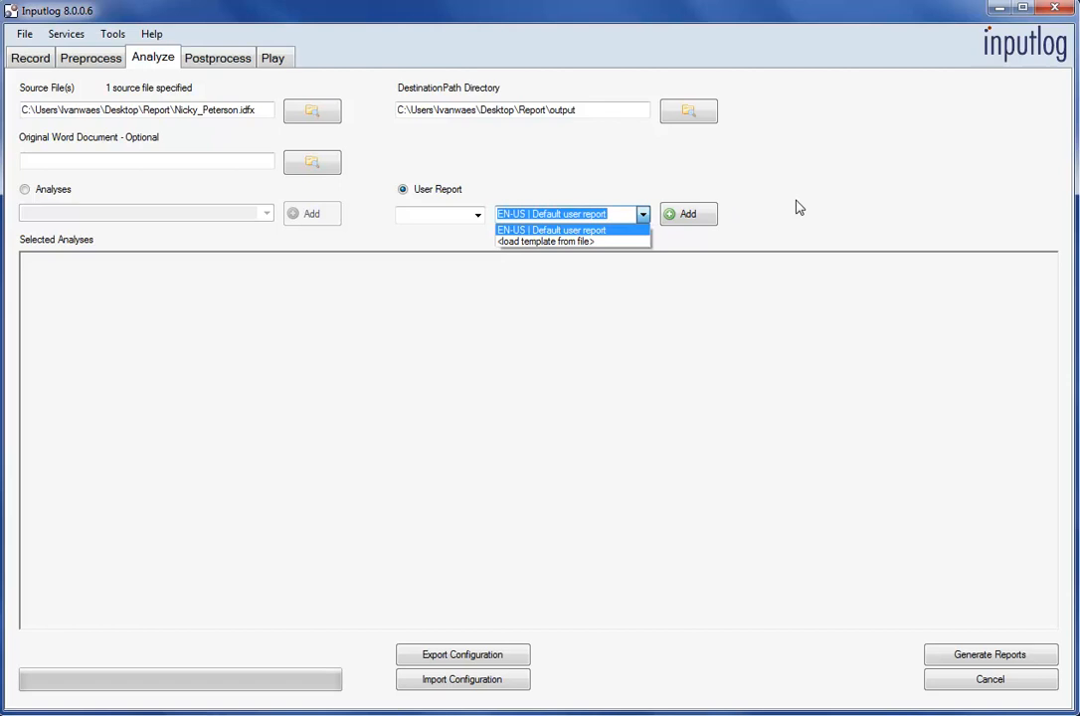
- Pick the EN-US default user report template, add its analyses and dismiss the interval reminder
{"action": "left_click", "coordinate": [551, 230]}
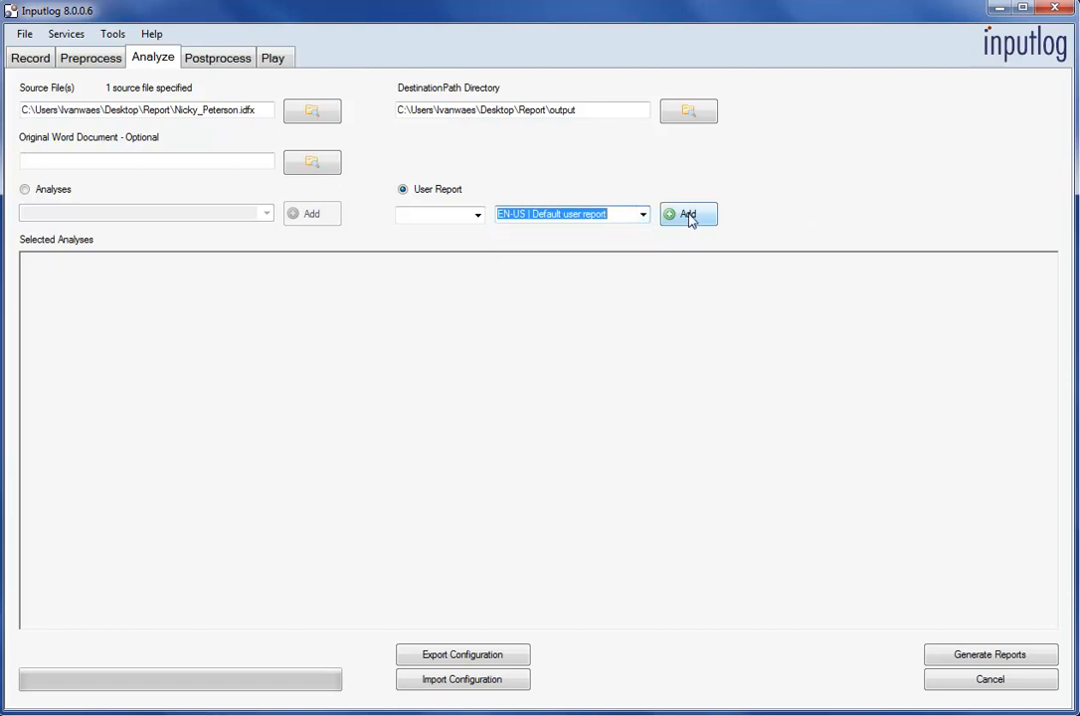
{"action": "left_click", "coordinate": [688, 215]}
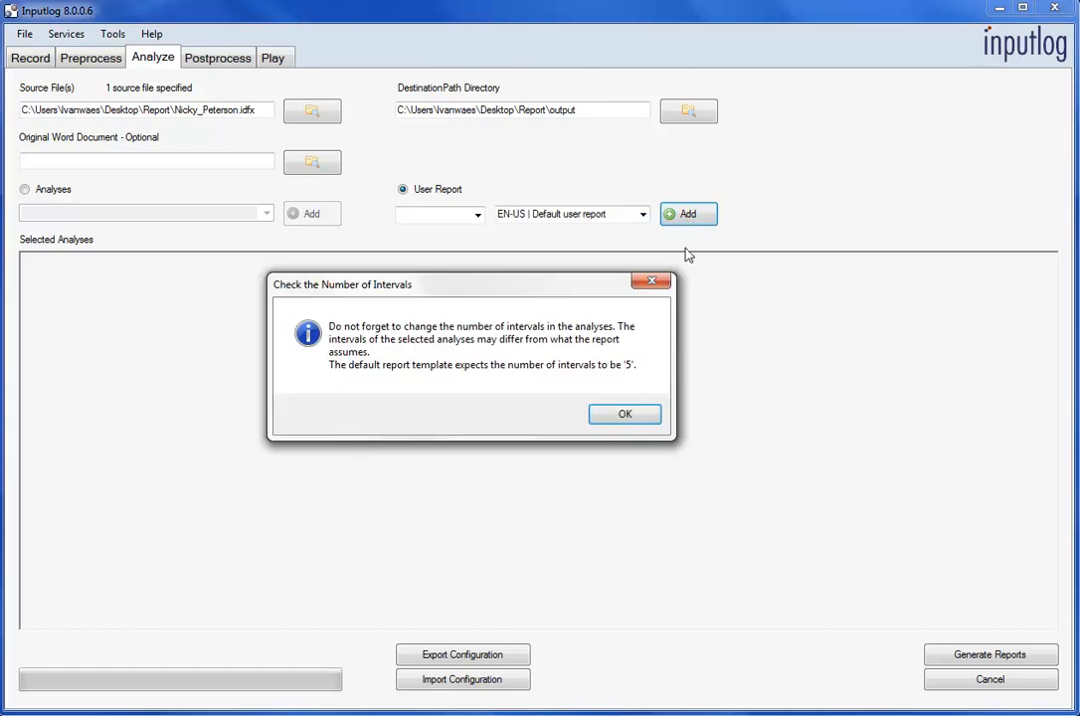
{"action": "mouse_move", "coordinate": [708, 382]}
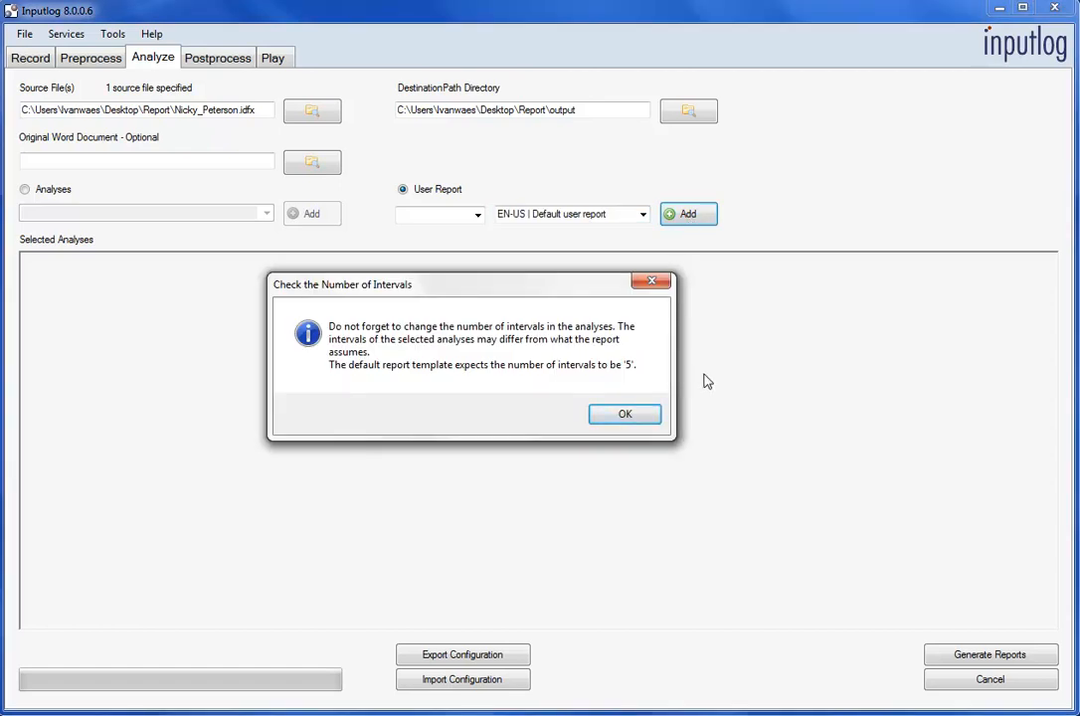
{"action": "mouse_move", "coordinate": [686, 438]}
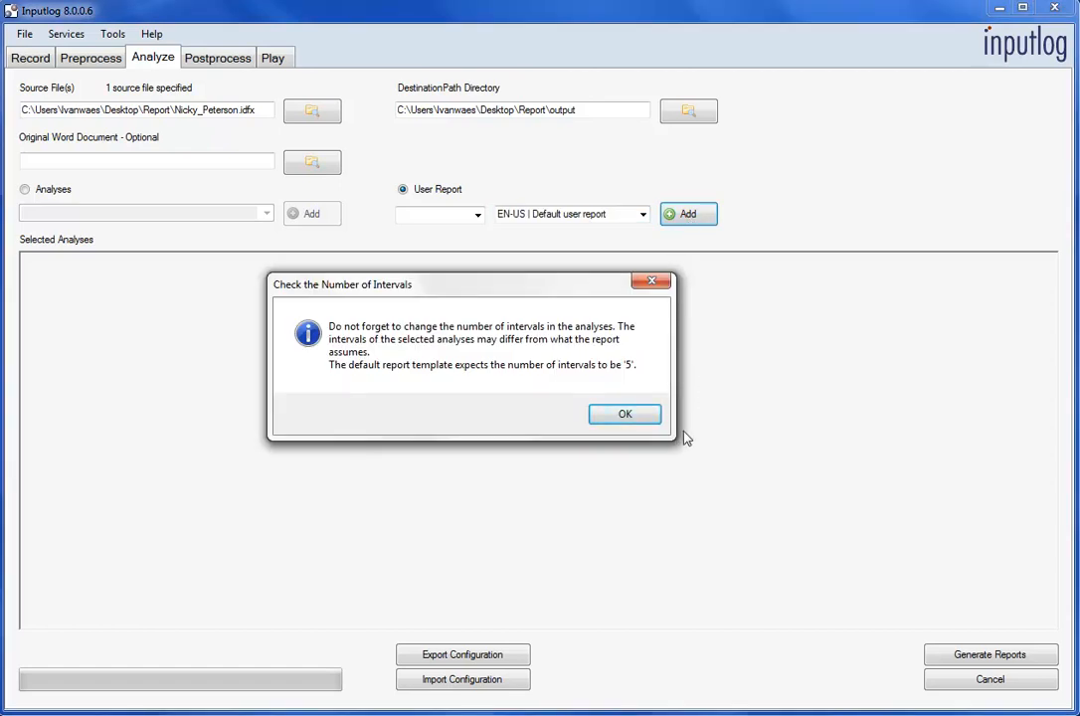
{"action": "mouse_move", "coordinate": [742, 363]}
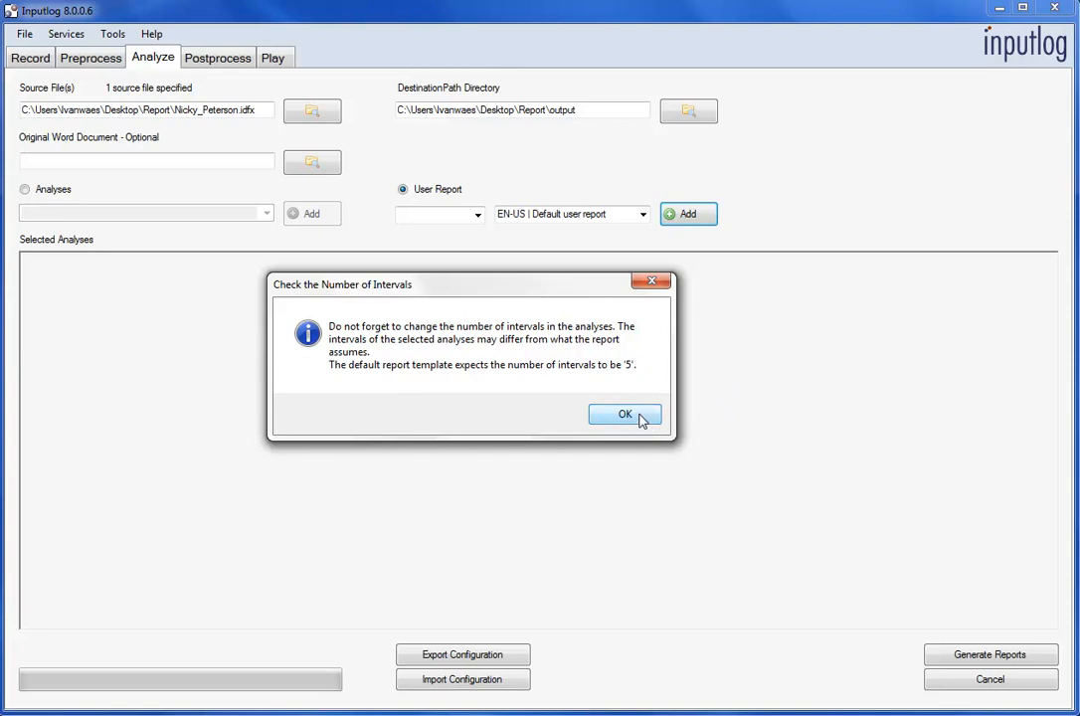
{"action": "left_click", "coordinate": [625, 414]}
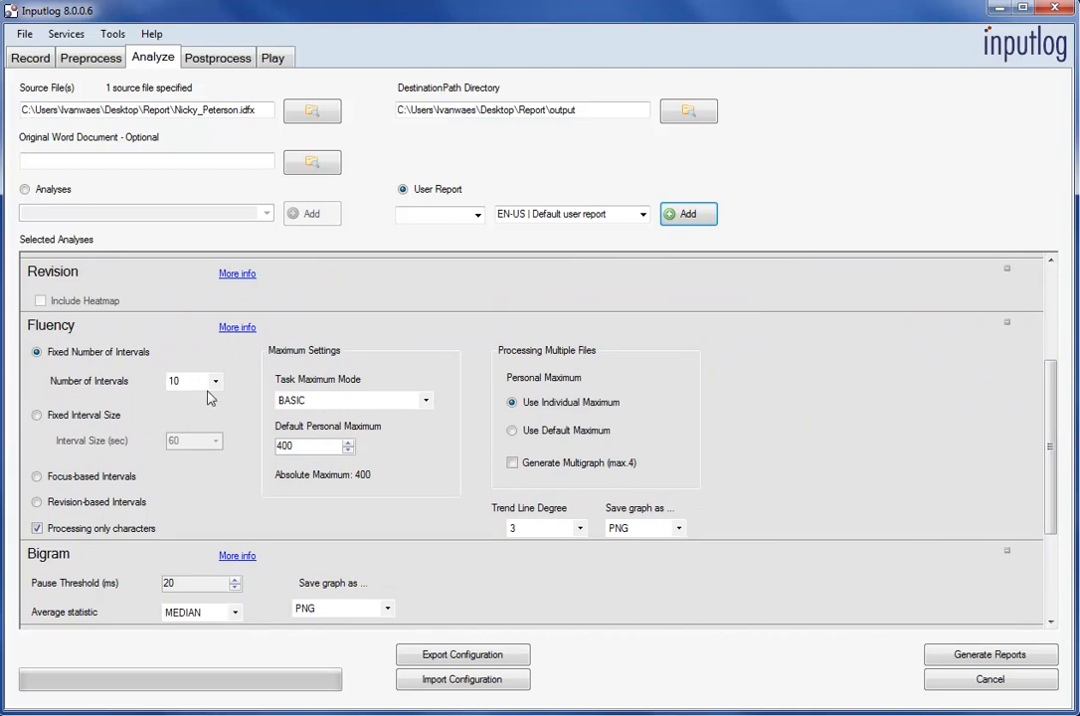
{"action": "mouse_move", "coordinate": [217, 388]}
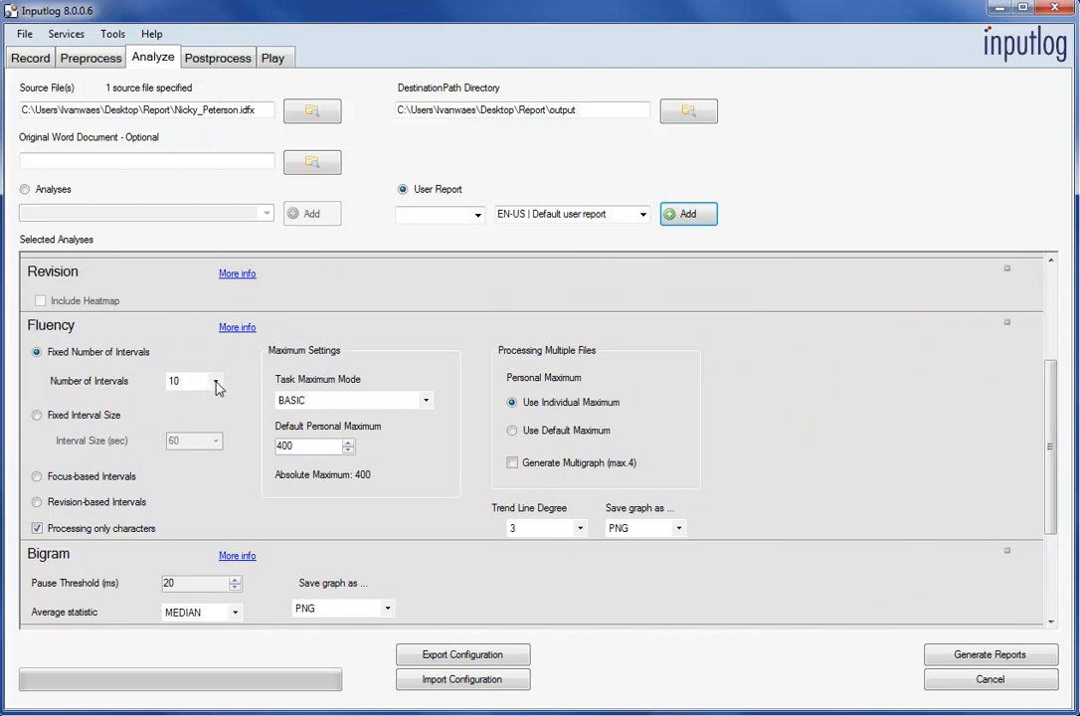
- Change the Fluency analysis Number of Intervals from 10 to 5
{"action": "left_click", "coordinate": [215, 382]}
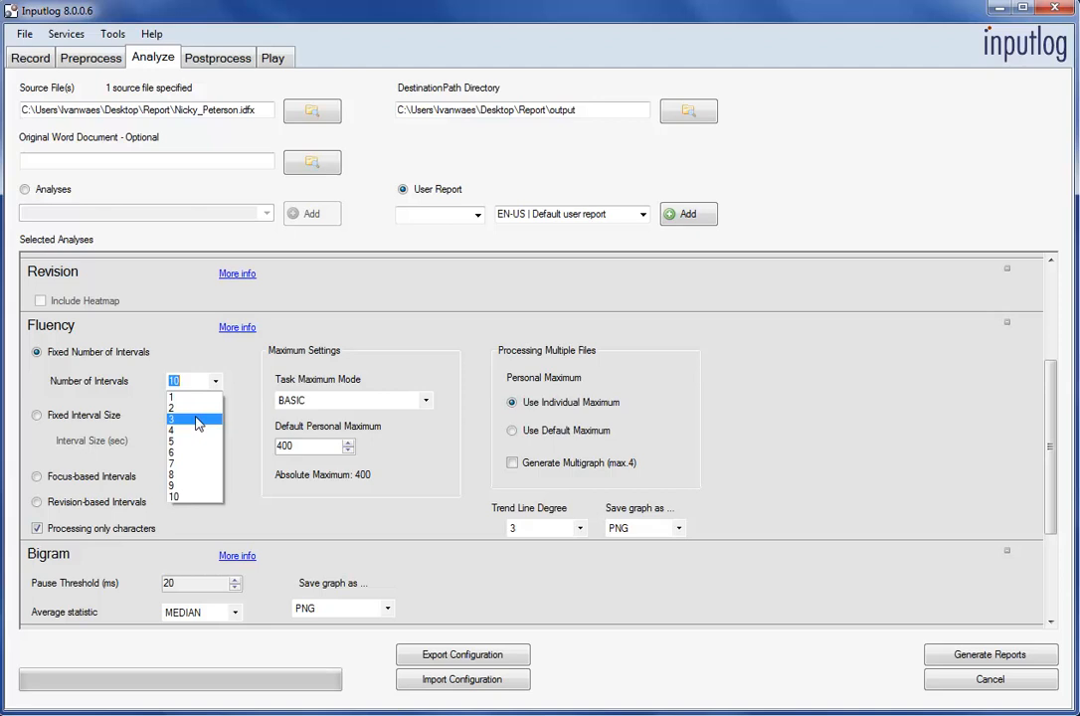
{"action": "left_click", "coordinate": [191, 422]}
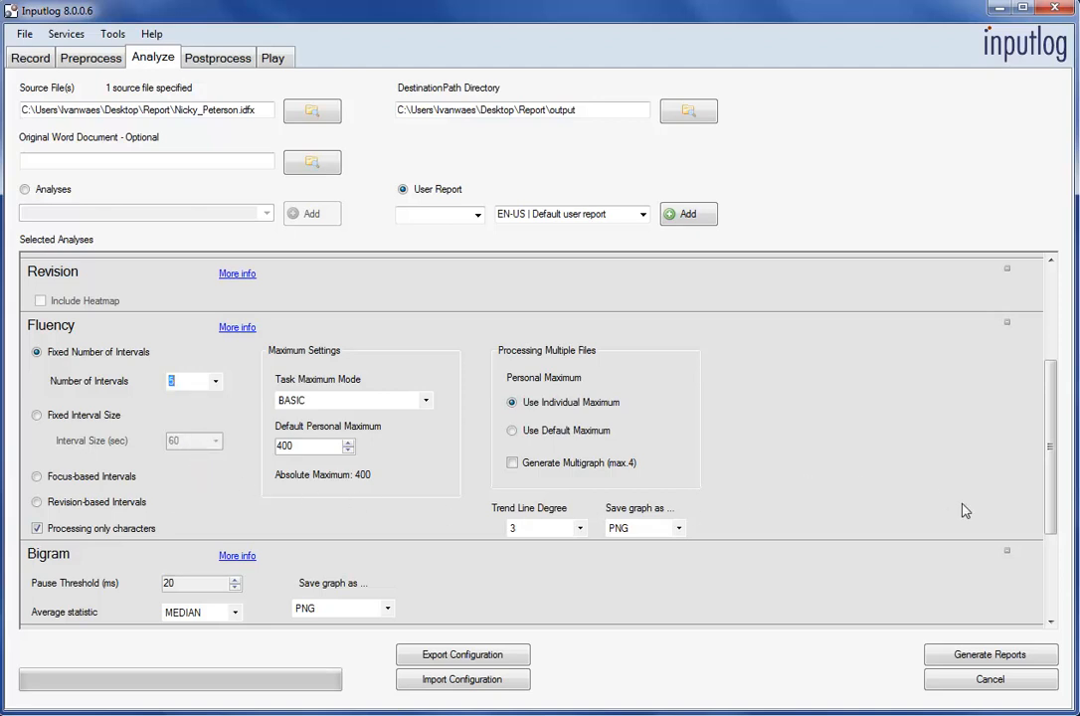
{"action": "left_click", "coordinate": [991, 654]}
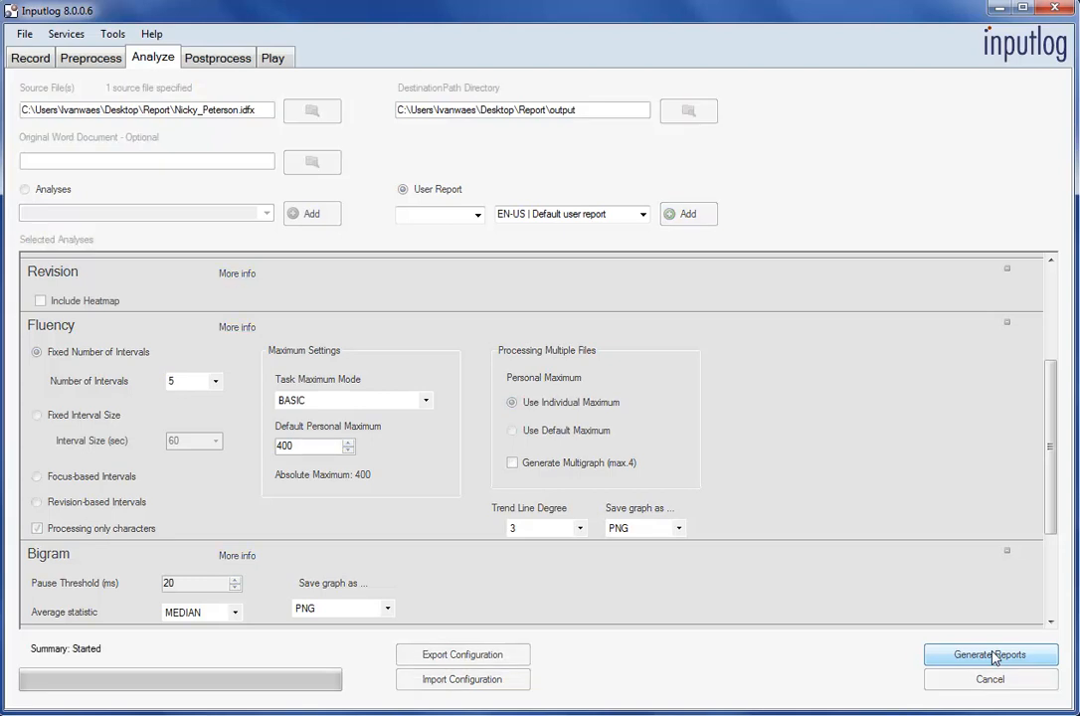
{"action": "left_click", "coordinate": [987, 655]}
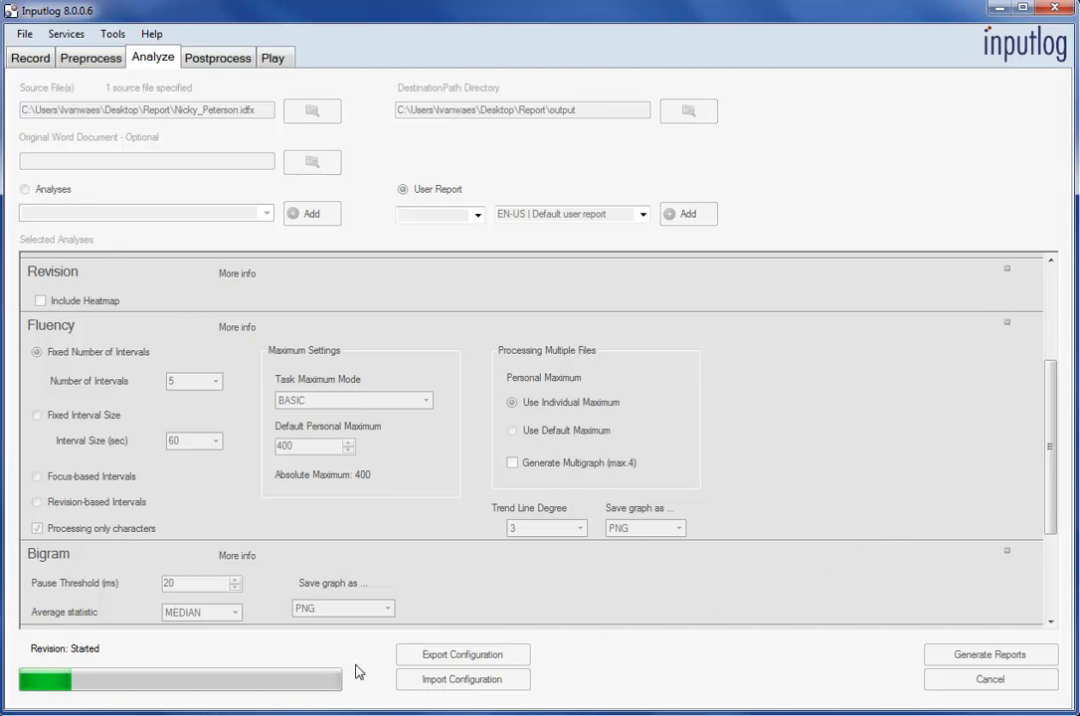
{"action": "mouse_move", "coordinate": [152, 708]}
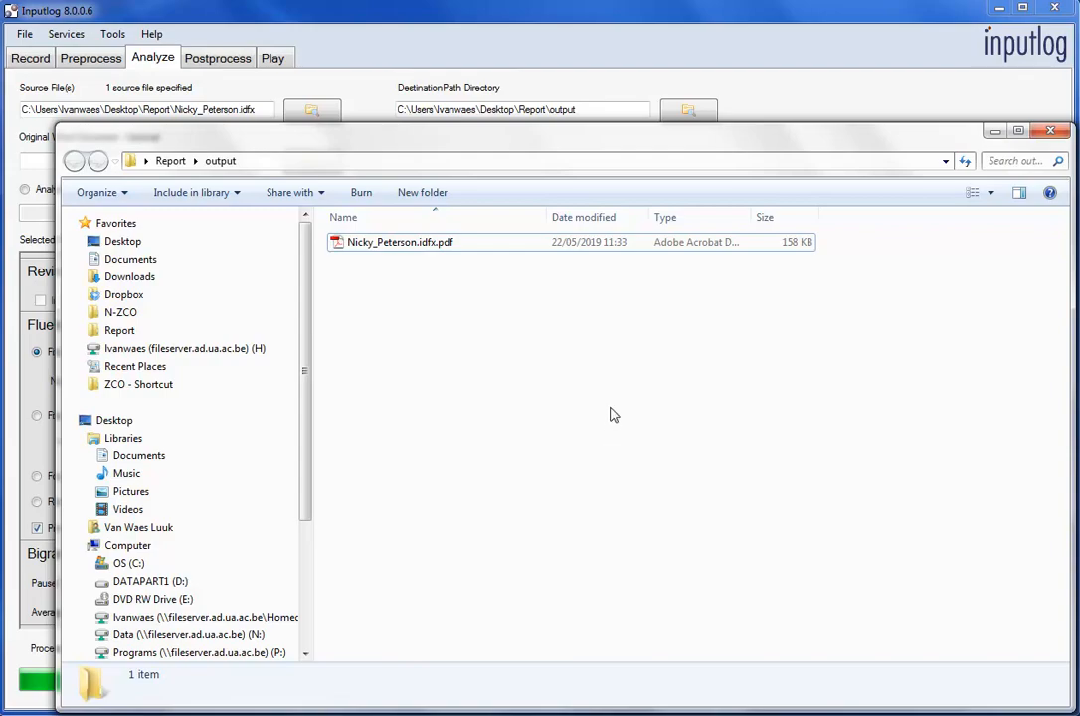
{"action": "double_click", "coordinate": [400, 243]}
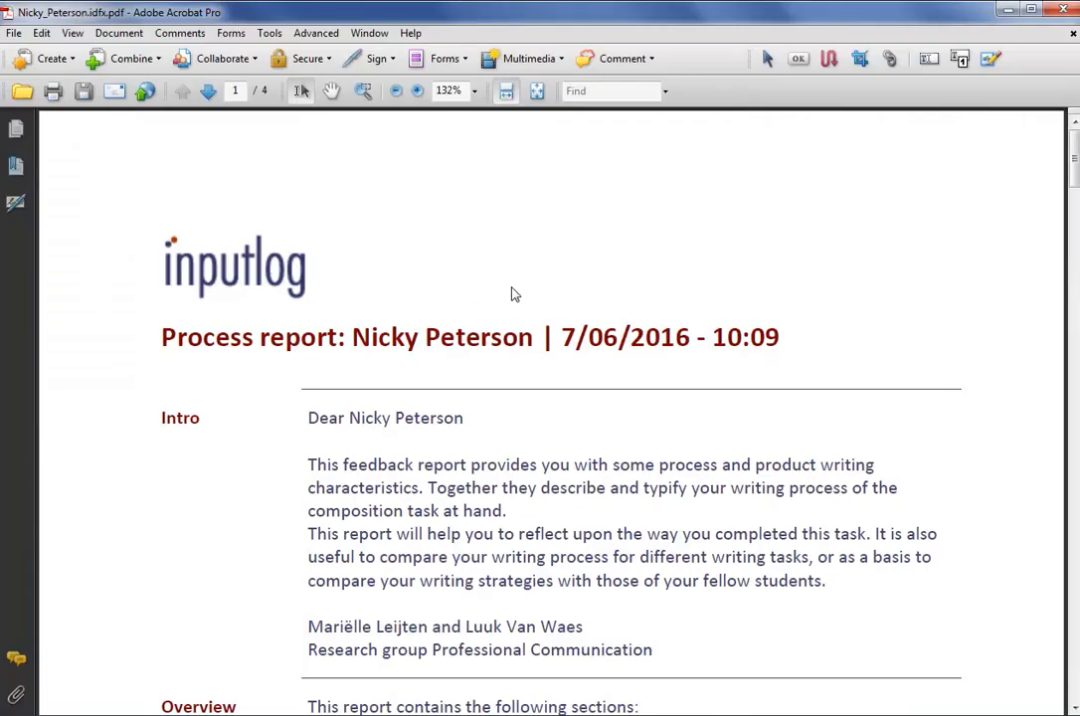
{"action": "mouse_move", "coordinate": [1003, 409]}
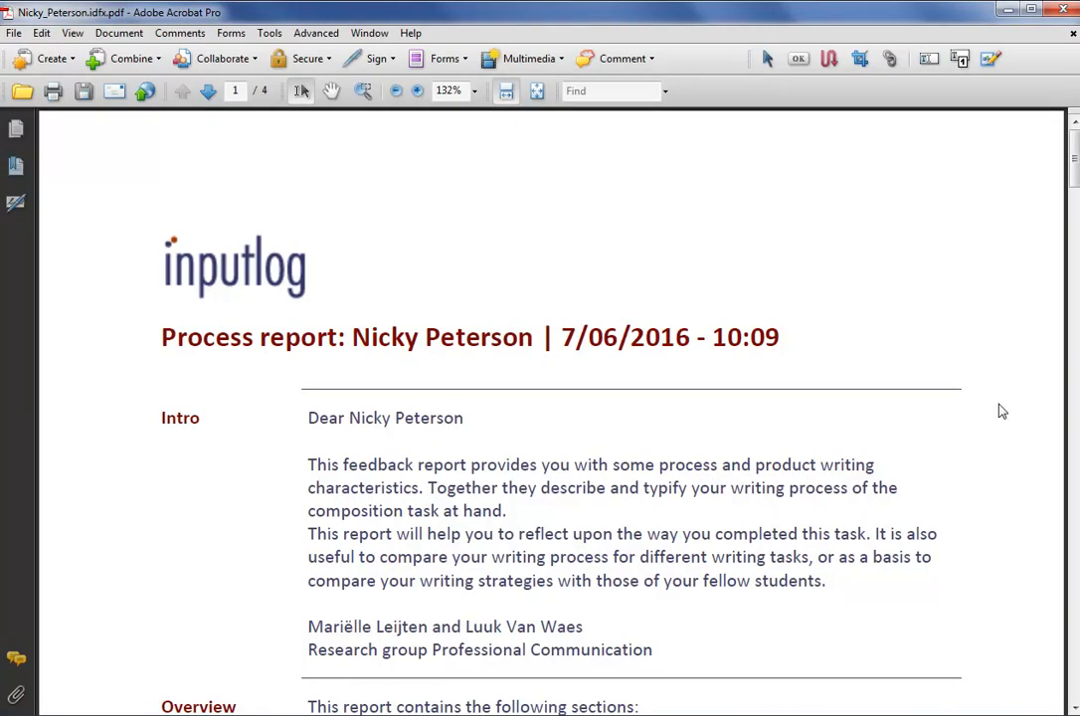
{"action": "scroll", "scroll_direction": "down", "scroll_amount": 3}
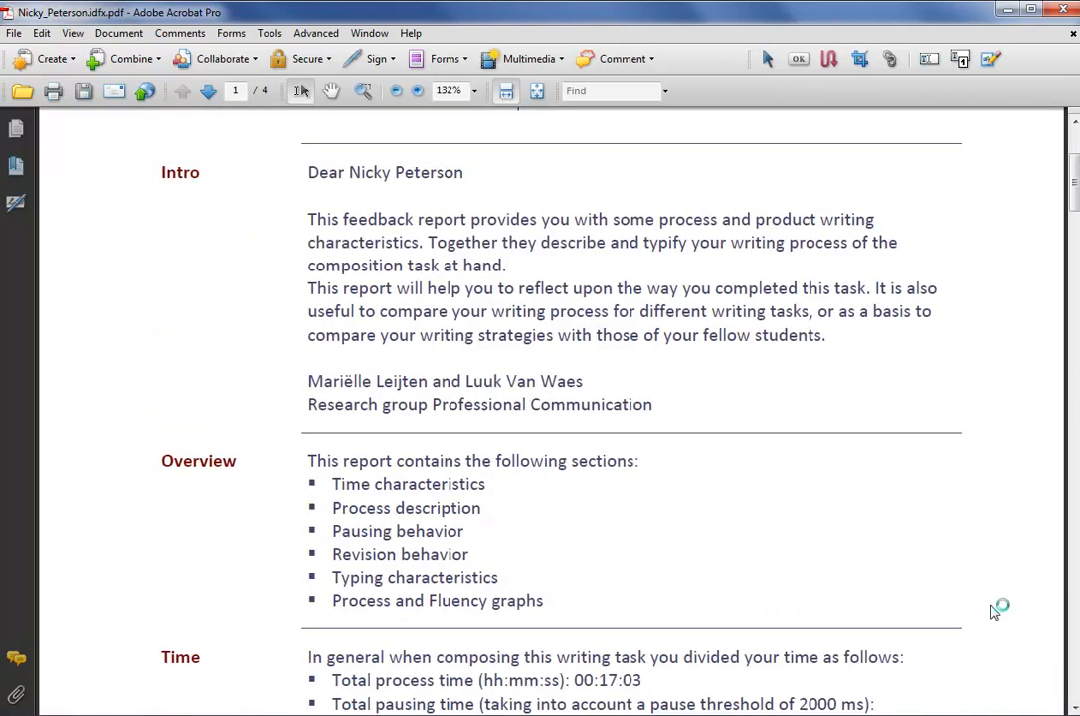
{"action": "mouse_move", "coordinate": [979, 593]}
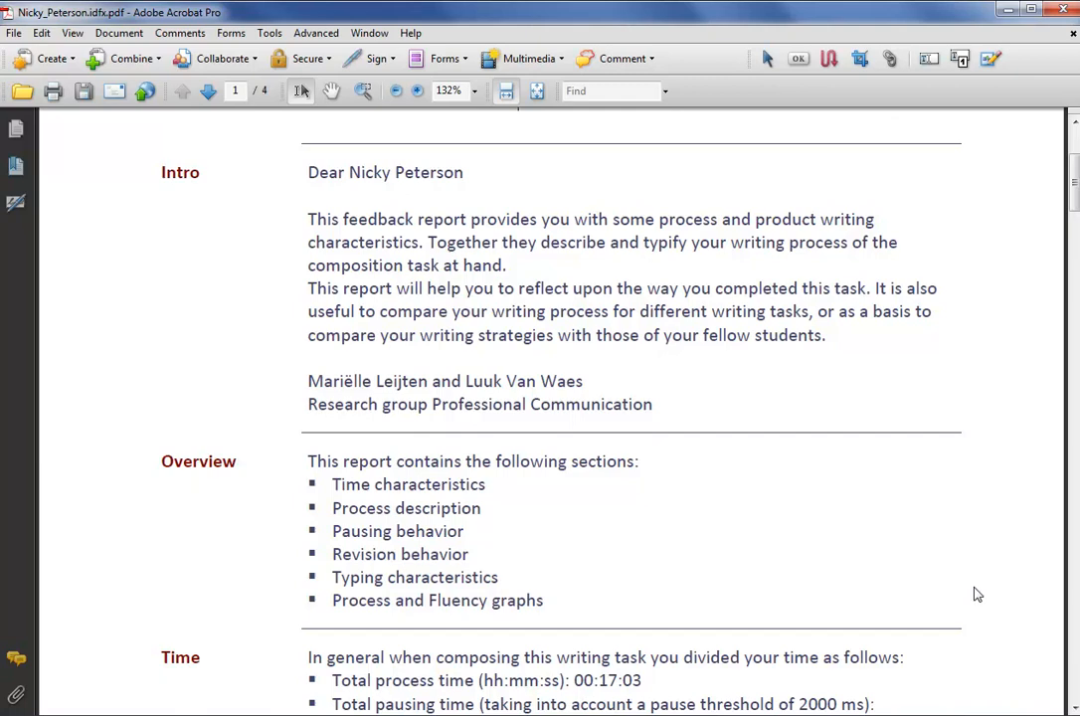
{"action": "scroll", "scroll_direction": "down", "scroll_amount": 3}
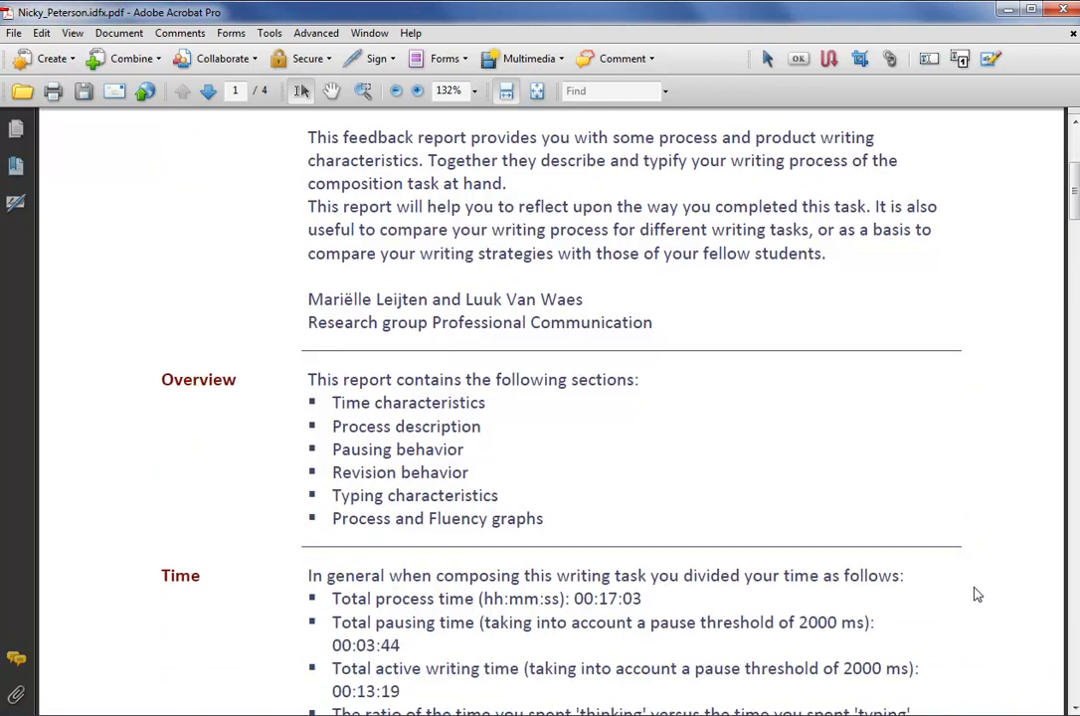
{"action": "scroll", "scroll_direction": "down", "scroll_amount": 3}
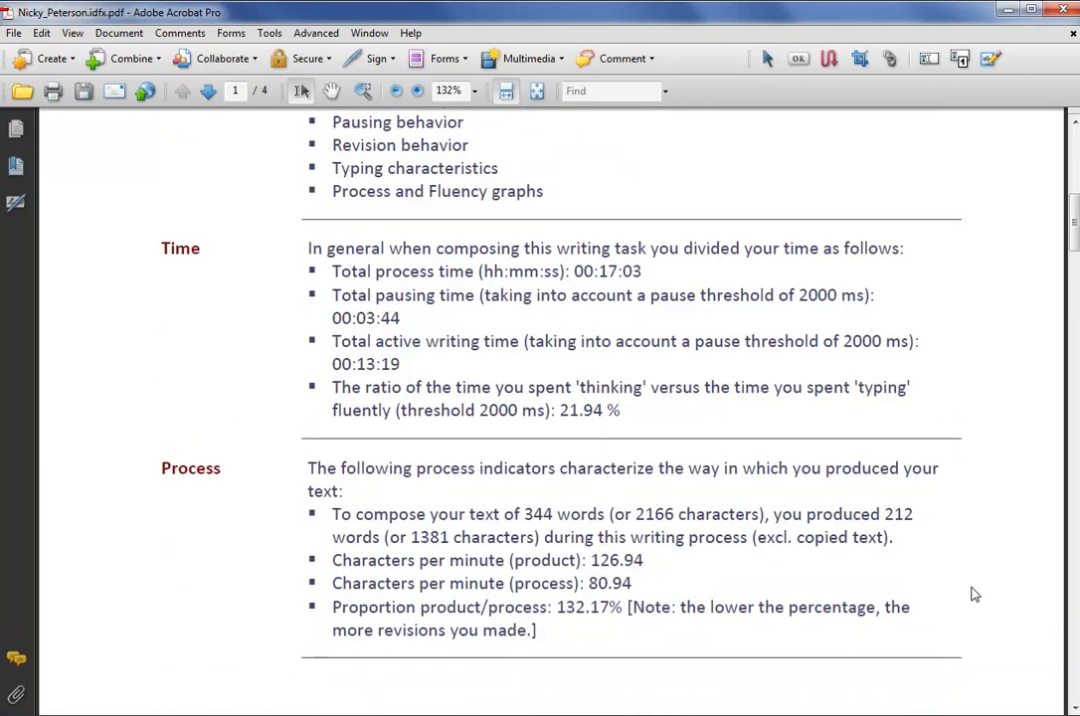
{"action": "scroll", "scroll_direction": "down", "scroll_amount": 3}
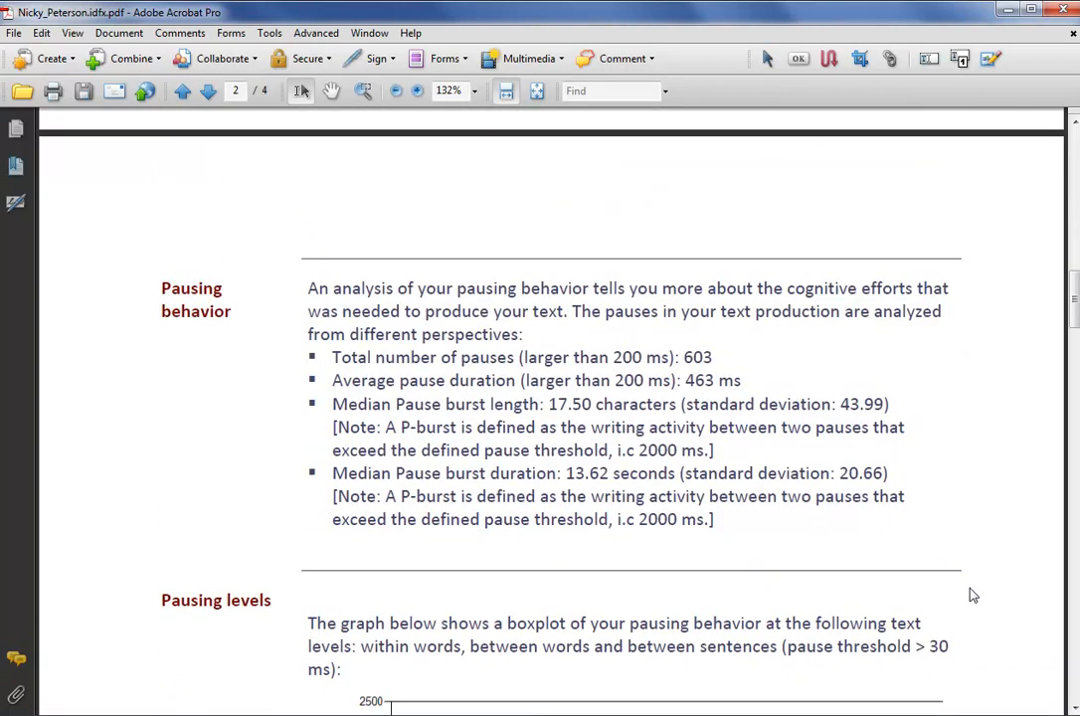
- Read through the fluency graph explanation to page 4's Appendix 1 process graph
{"action": "scroll", "scroll_direction": "down", "scroll_amount": 3}
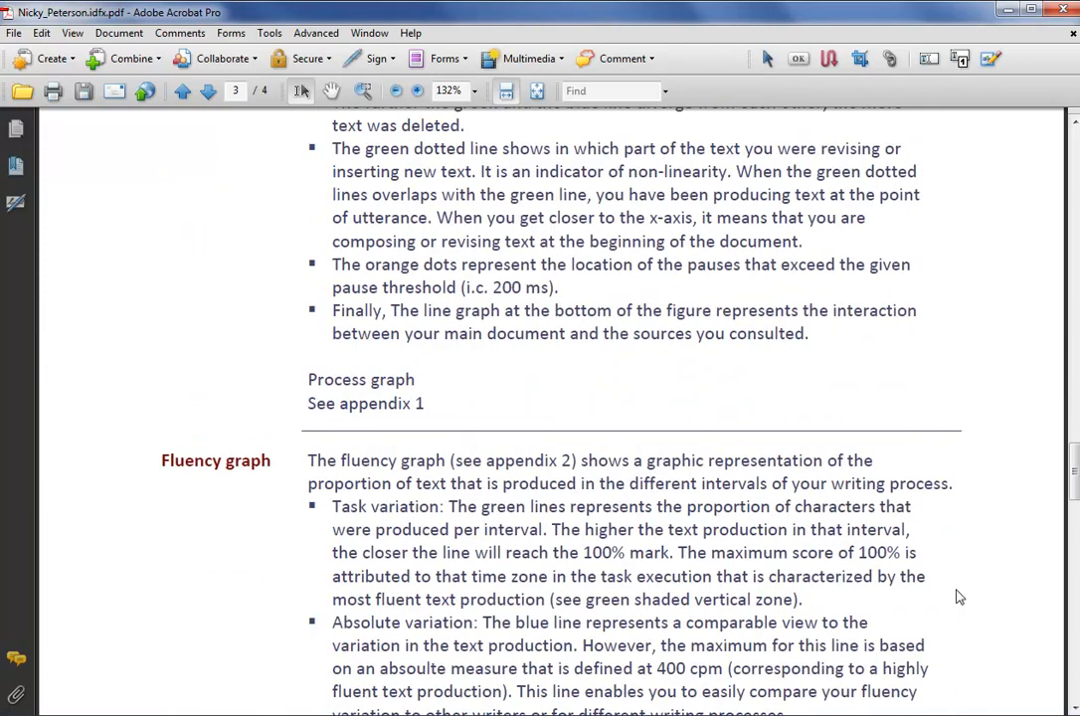
{"action": "left_click", "coordinate": [211, 91]}
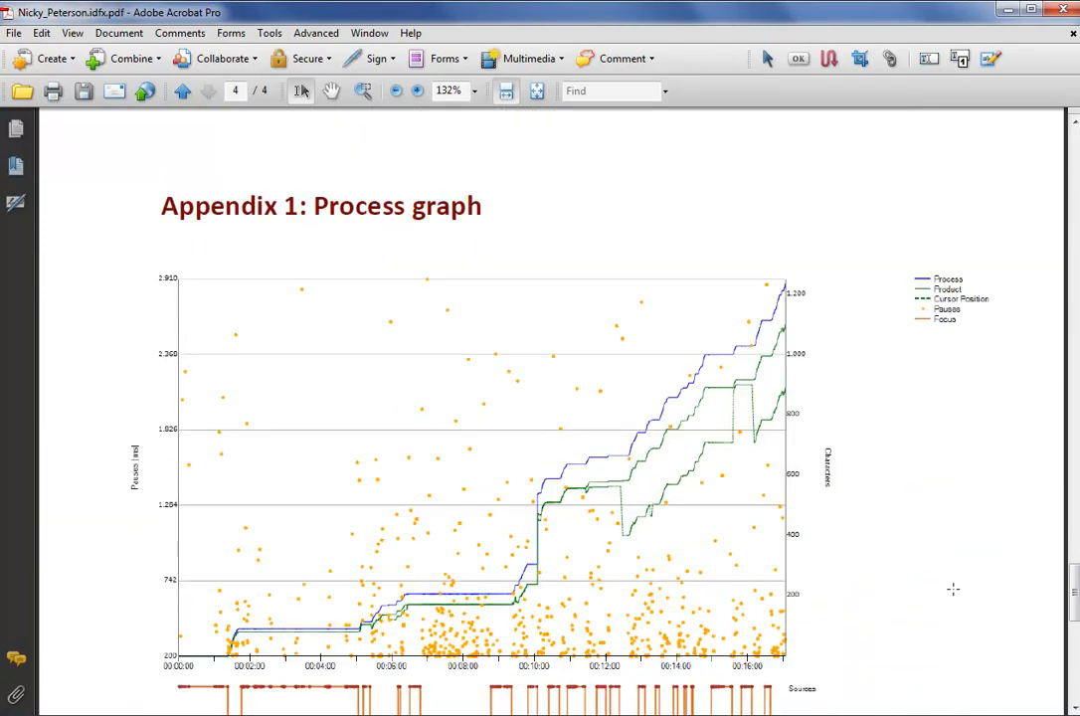
{"action": "scroll", "scroll_direction": "down", "scroll_amount": 3}
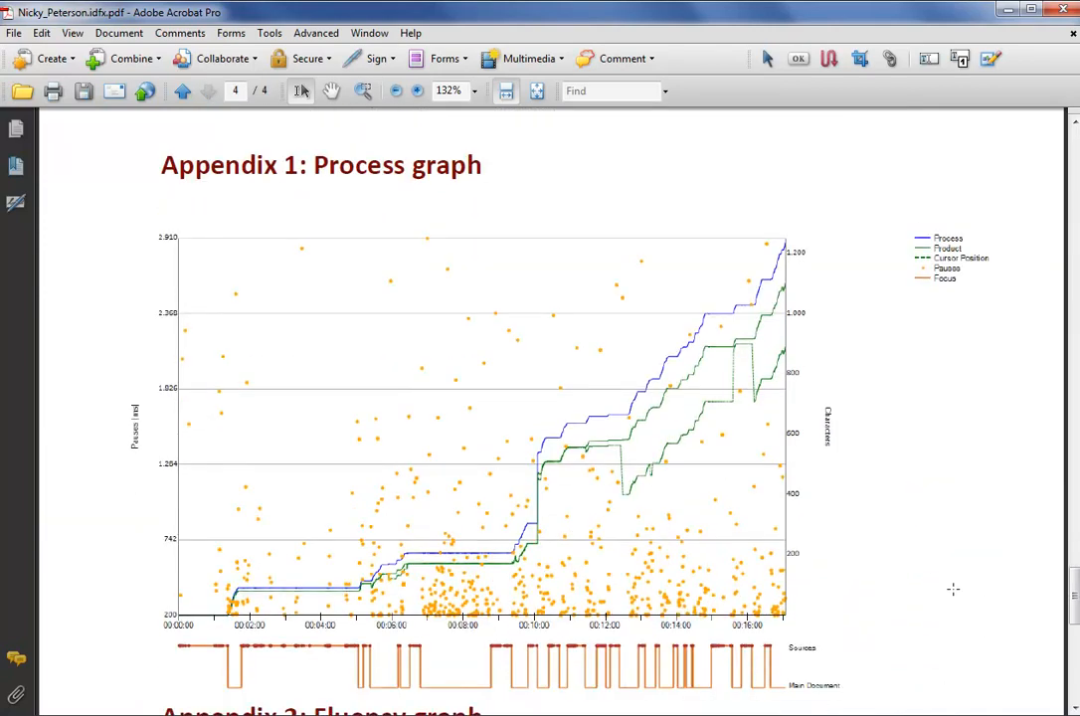